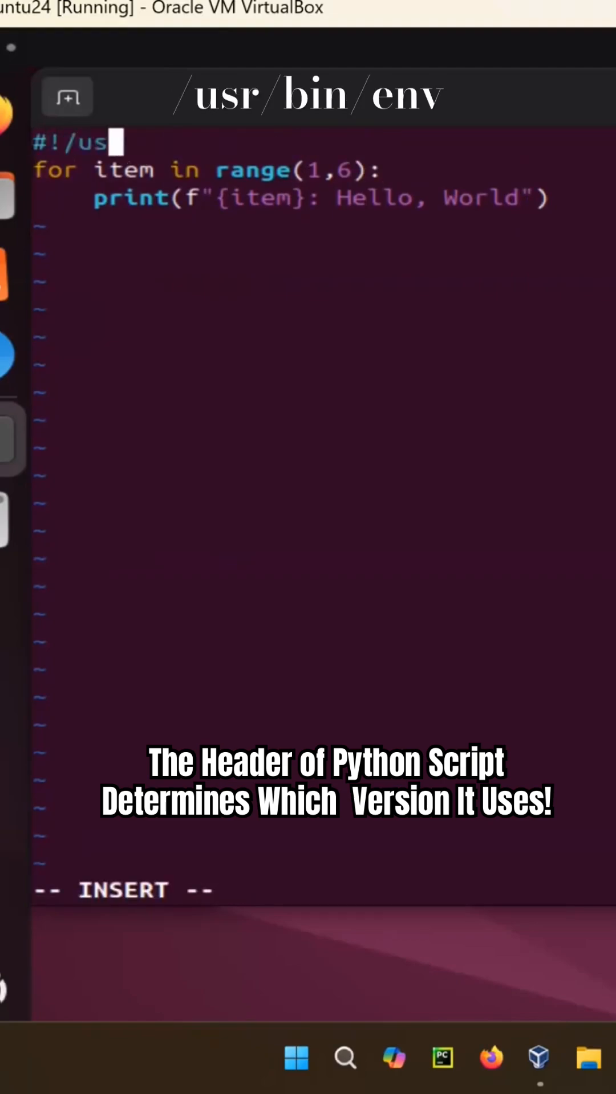
Add the #!/usr/bin/env python3 shebang to hello.py, save it, and run ./hello.py printing five Hello, World lines
text(r/bin/env pyt)
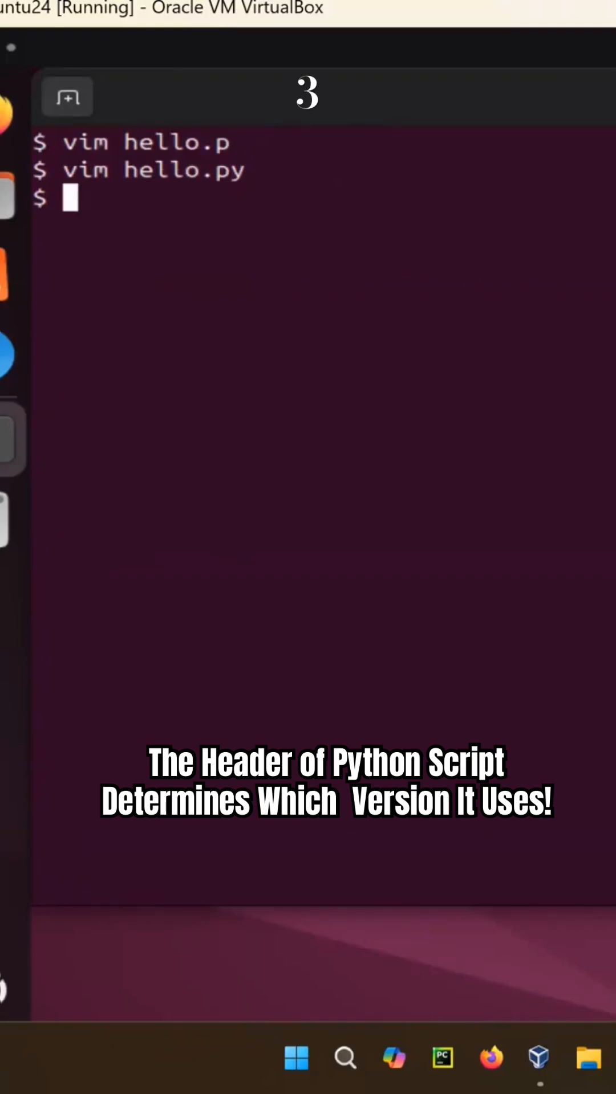
text(./hello.py)
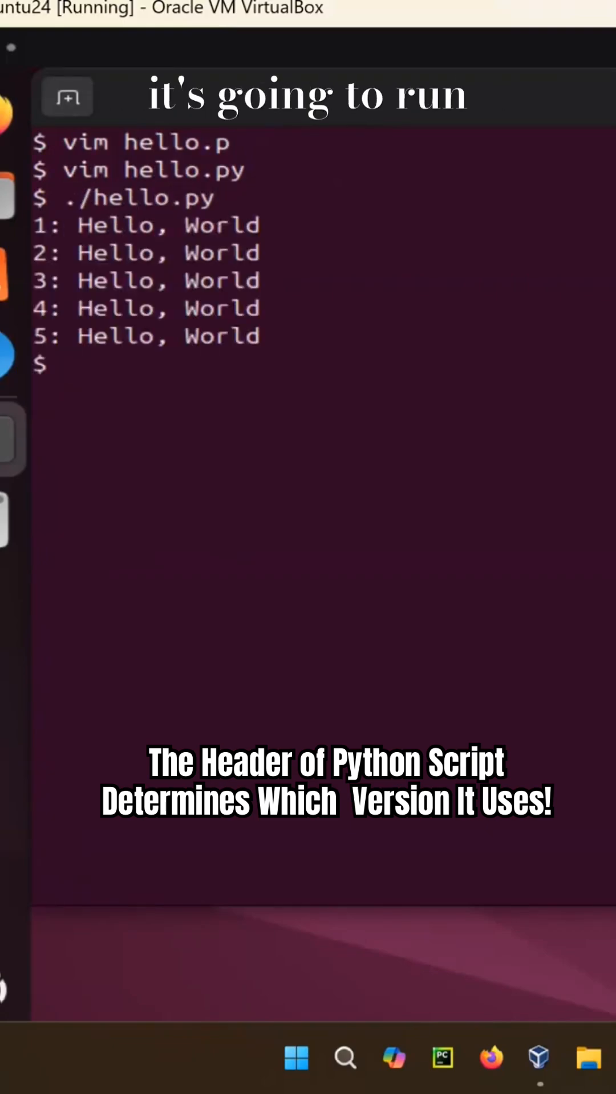
text(cat -n /et)
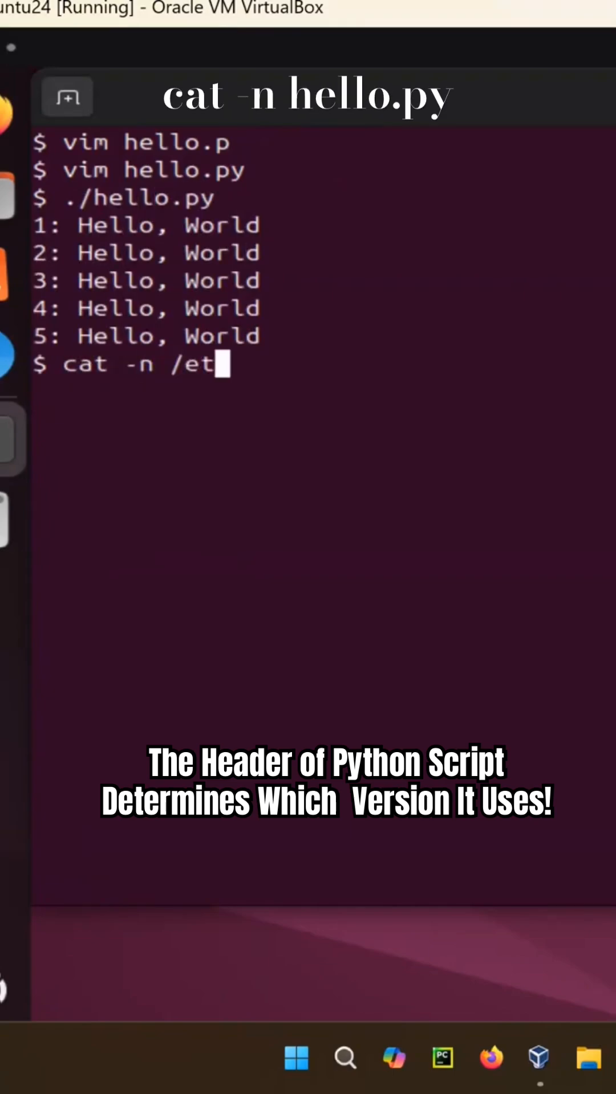
List hello.py with cat -n, locate env at /usr/bin/env, show its ELF 64-bit type, and check which python
text(hello.py)
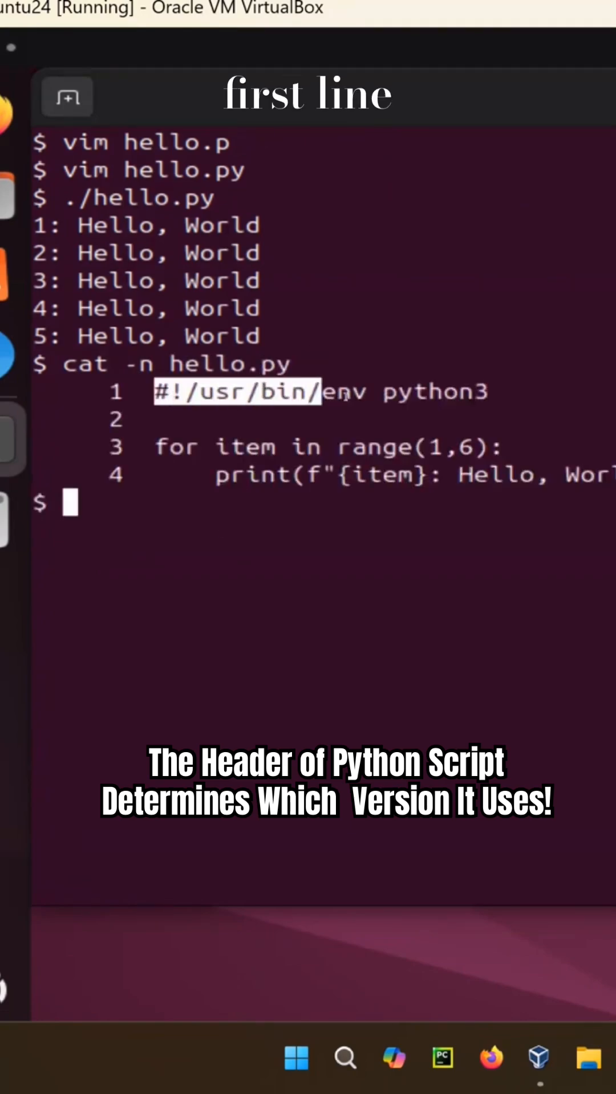
text(which env)
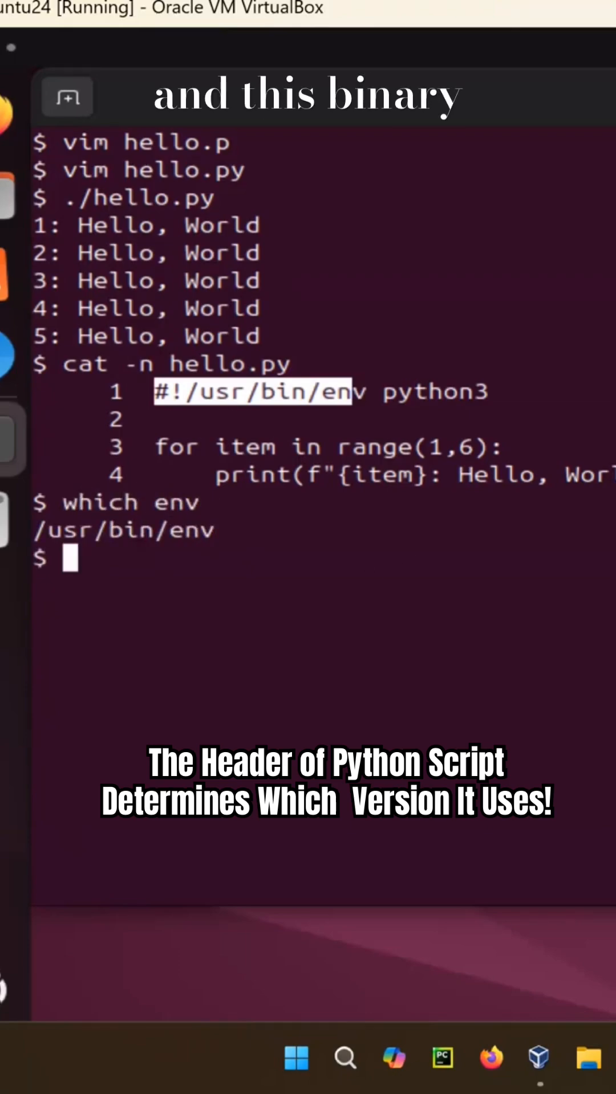
text(file /usr/bin/env)
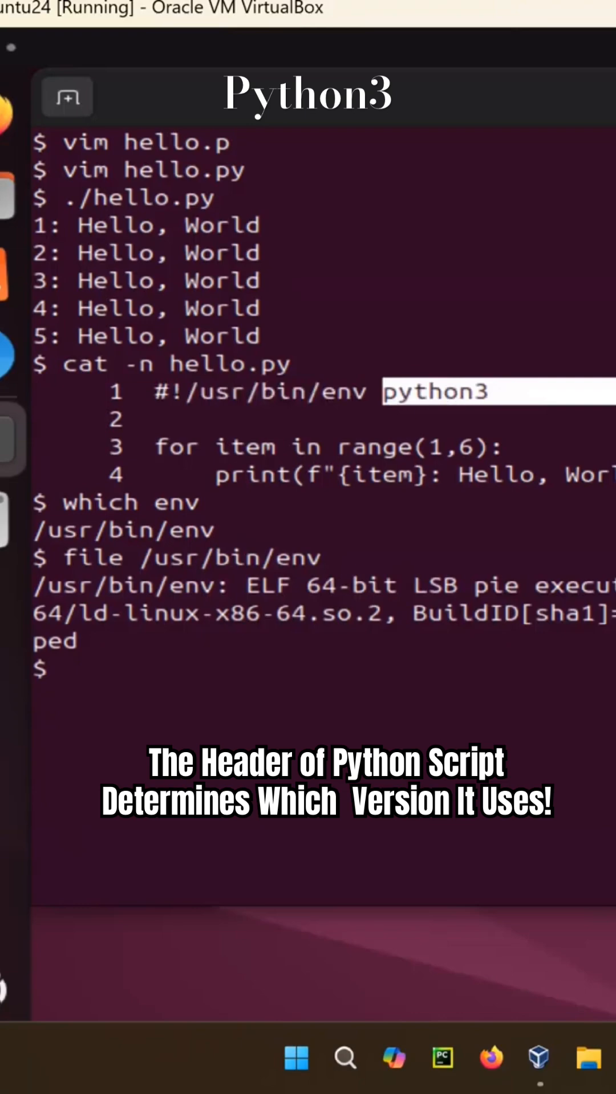
text(which python)
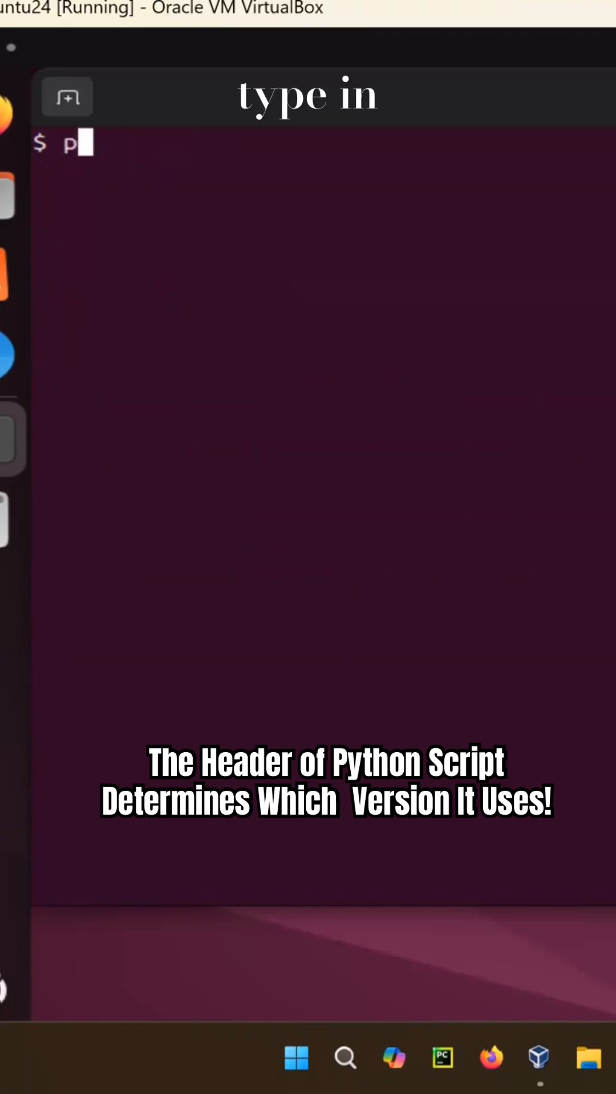
Run python hello.py to print five Hello, World lines, then begin a piped python hello.py | lo command
text(ython hello.)
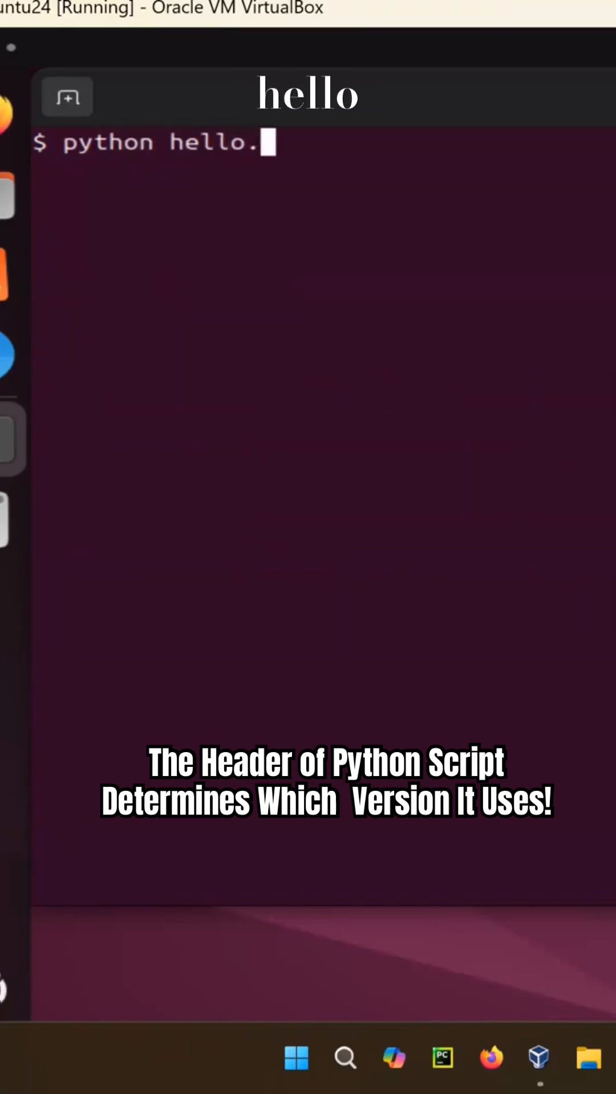
key(Return)
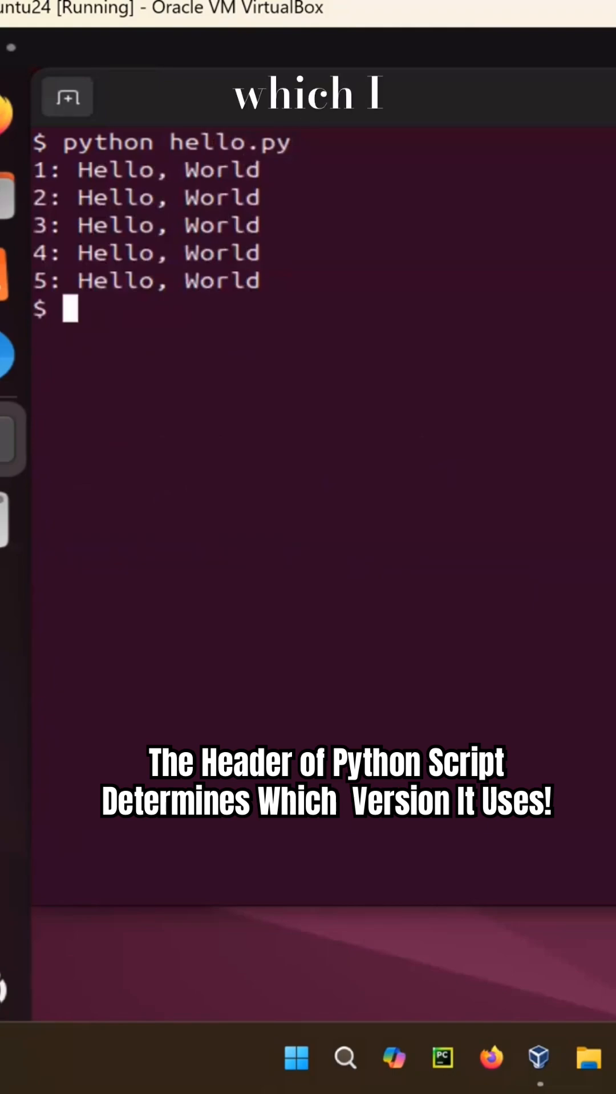
text(python hello.py | lo)
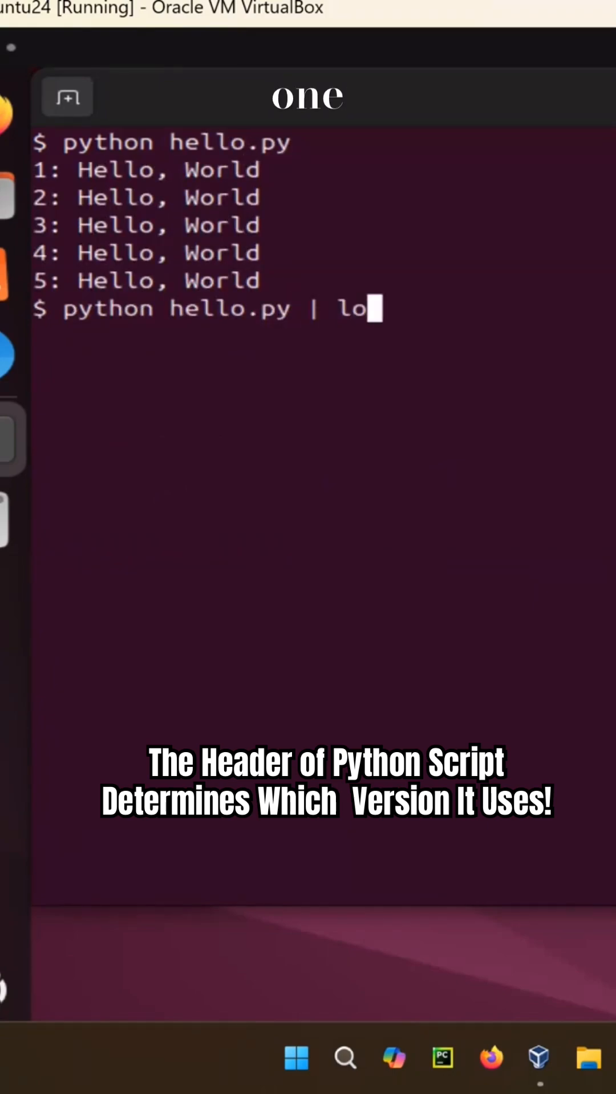